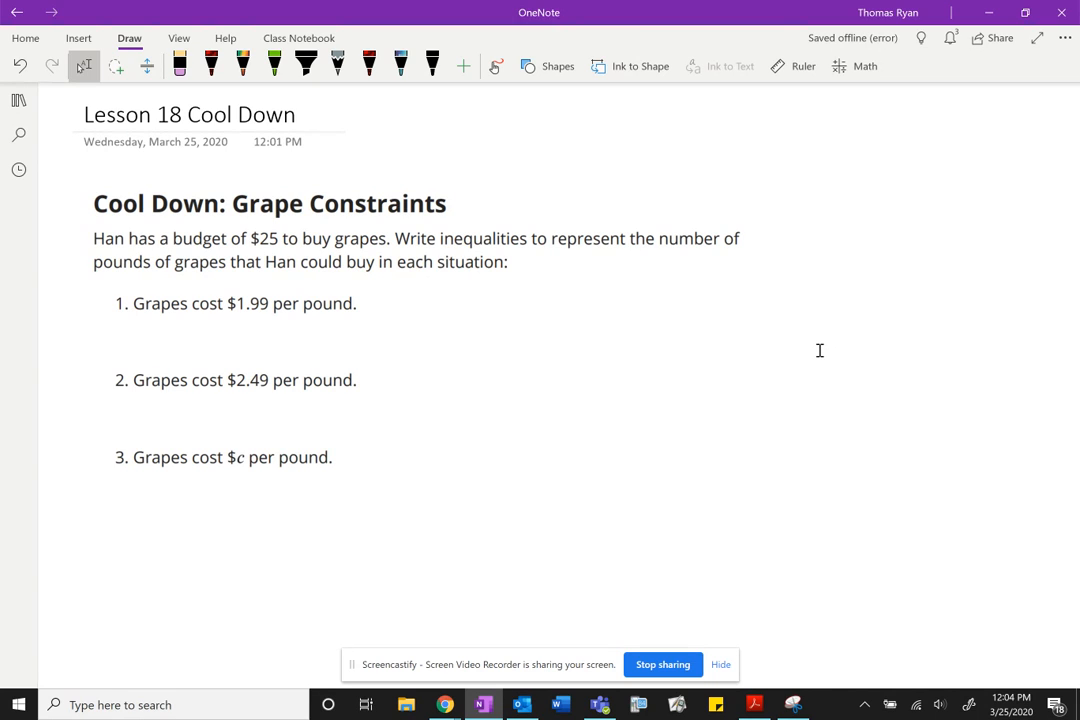
# - With a pen, handwrite 'g = #pounds of grapes' beside the instructions
pyautogui.click(432, 66)
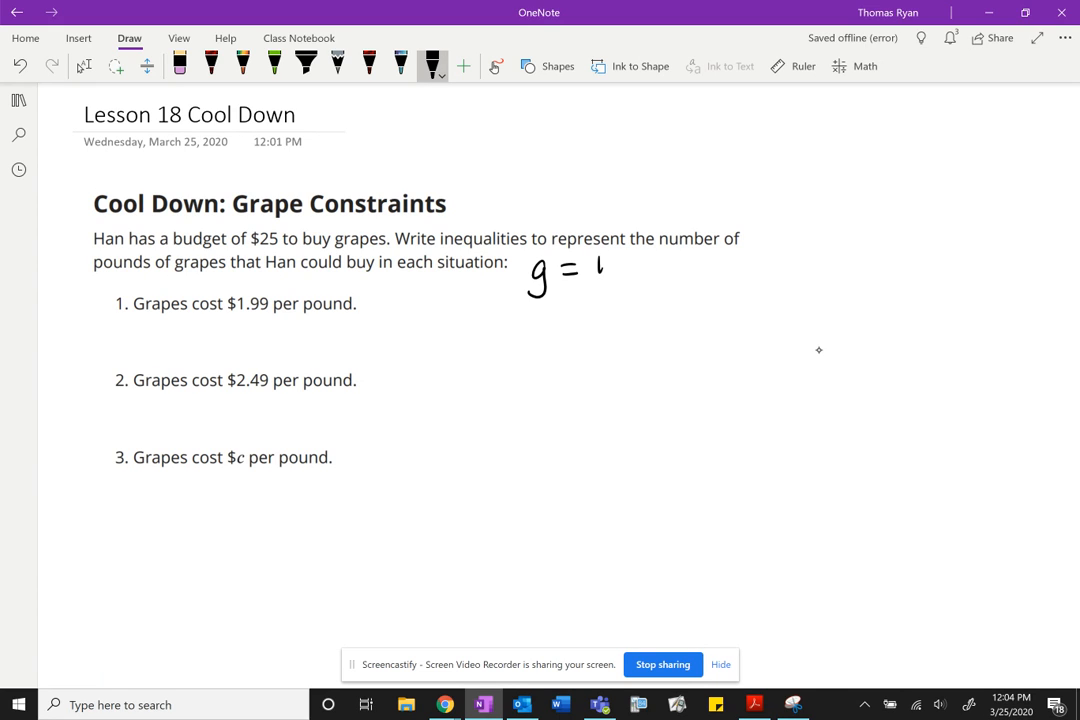
pyautogui.moveTo(596, 264); pyautogui.dragTo(696, 270)
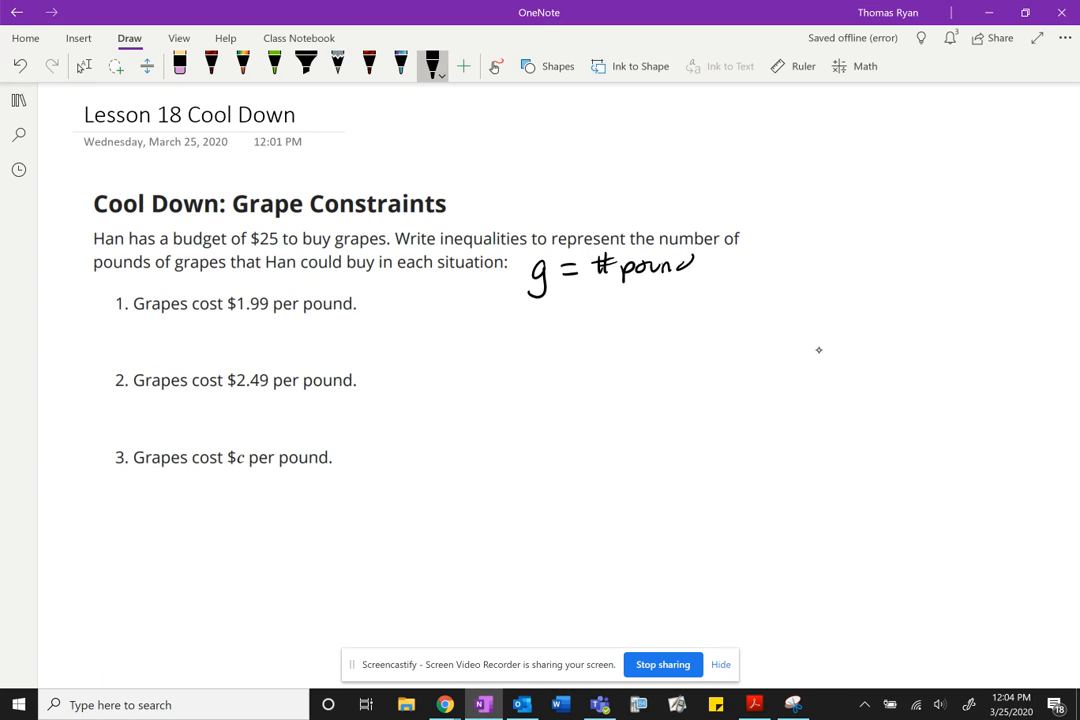
pyautogui.moveTo(690, 264); pyautogui.dragTo(768, 268)
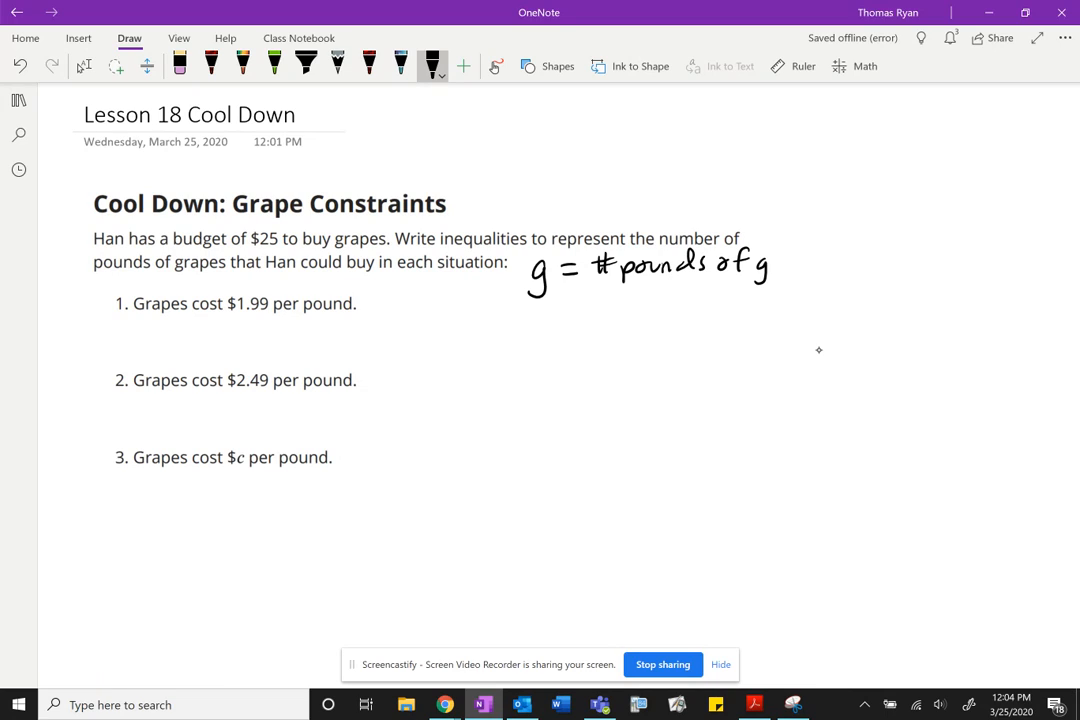
pyautogui.moveTo(760, 264); pyautogui.dragTo(838, 264)
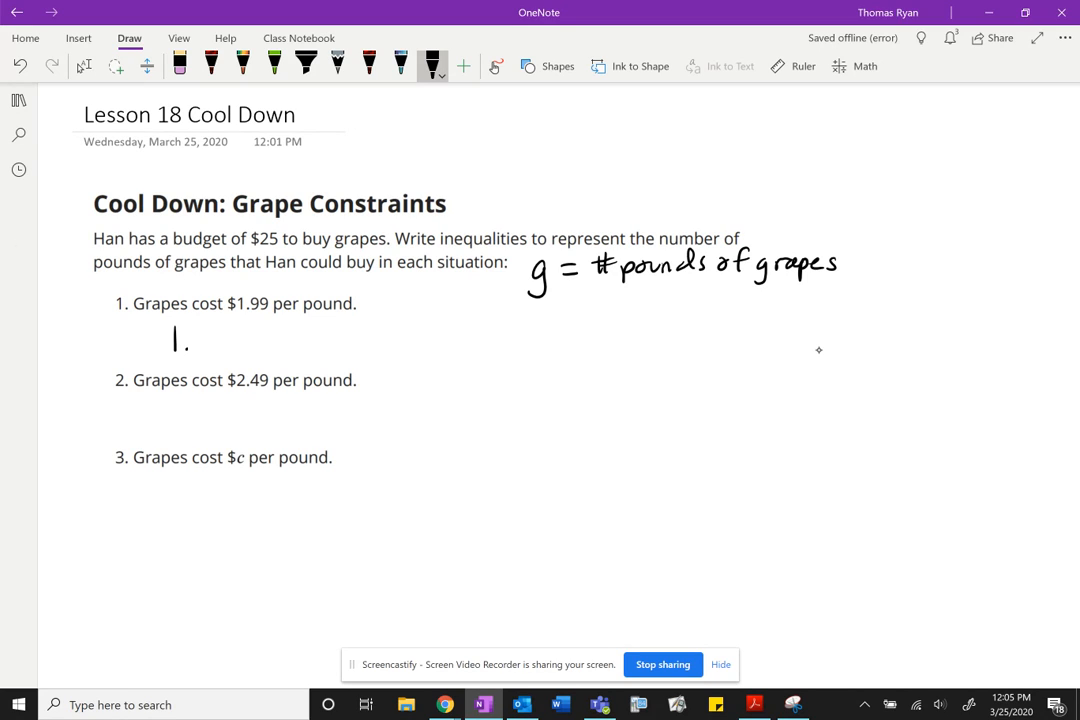
# - Handwrite 1.99g ≤ 25 under item 1 and begin 2.49 under item 2
pyautogui.moveTo(176, 340); pyautogui.dragTo(230, 340)
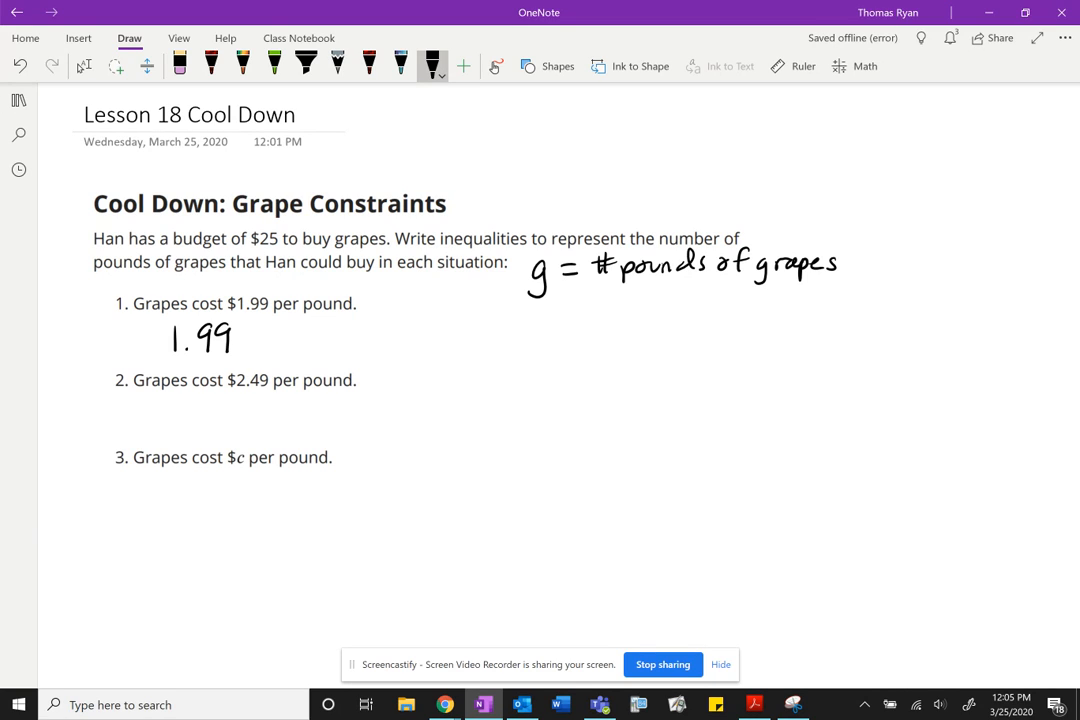
pyautogui.moveTo(240, 340); pyautogui.dragTo(256, 344)
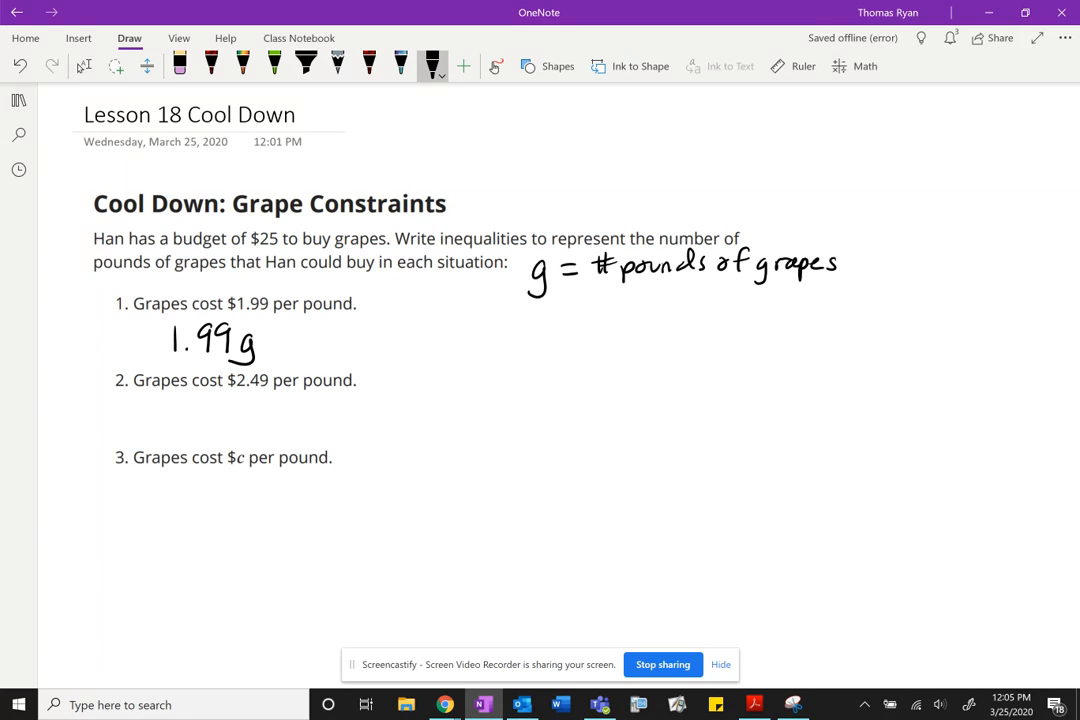
pyautogui.moveTo(820, 350)
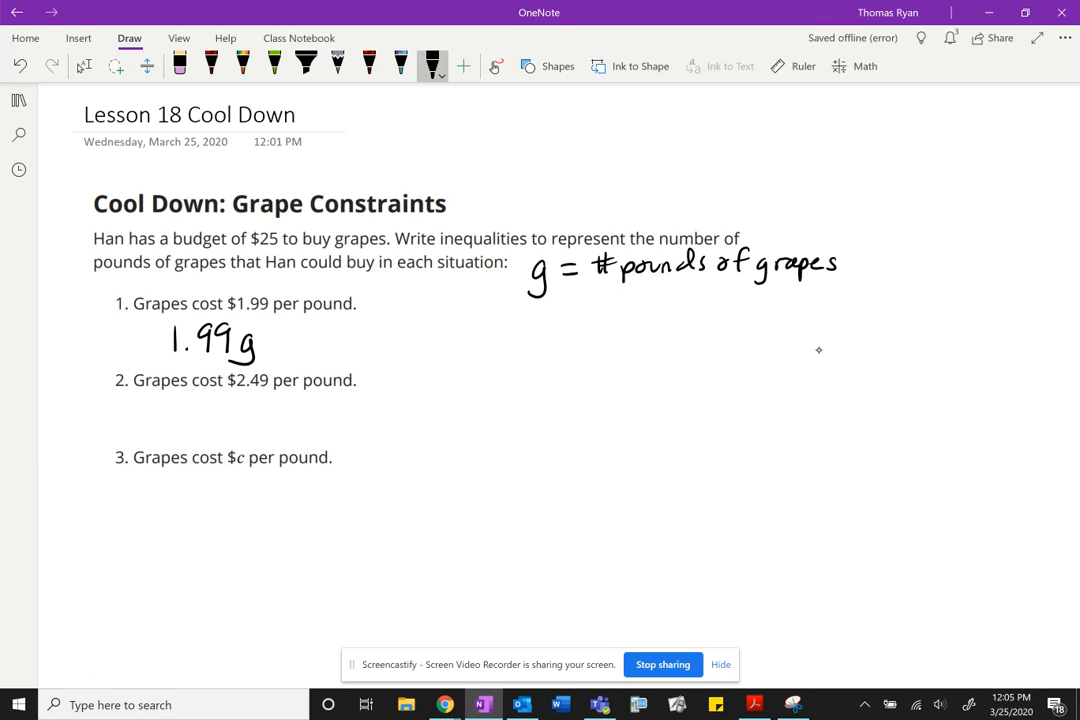
pyautogui.moveTo(290, 328); pyautogui.dragTo(284, 344)
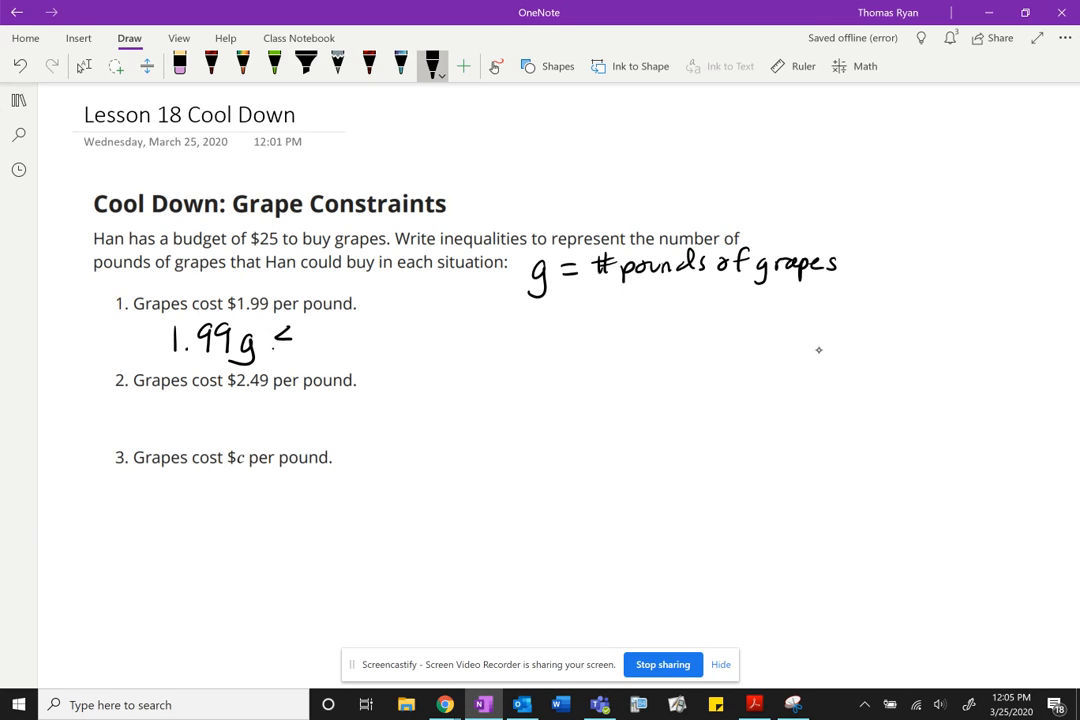
pyautogui.moveTo(284, 340); pyautogui.dragTo(356, 336)
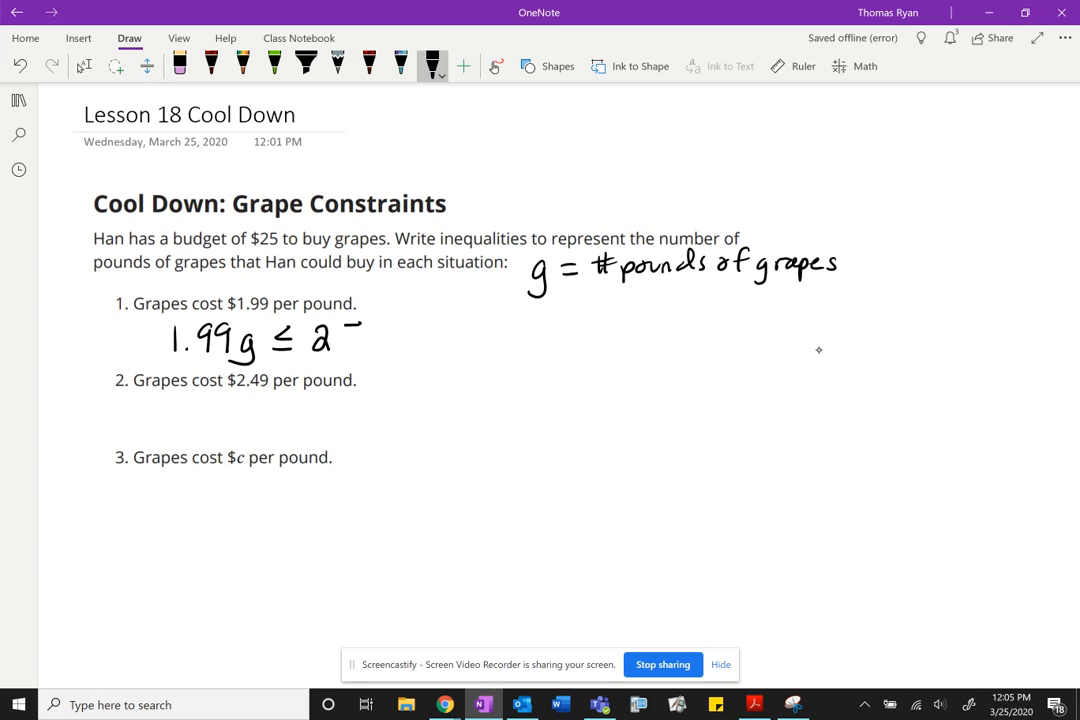
pyautogui.moveTo(330, 336); pyautogui.dragTo(356, 344)
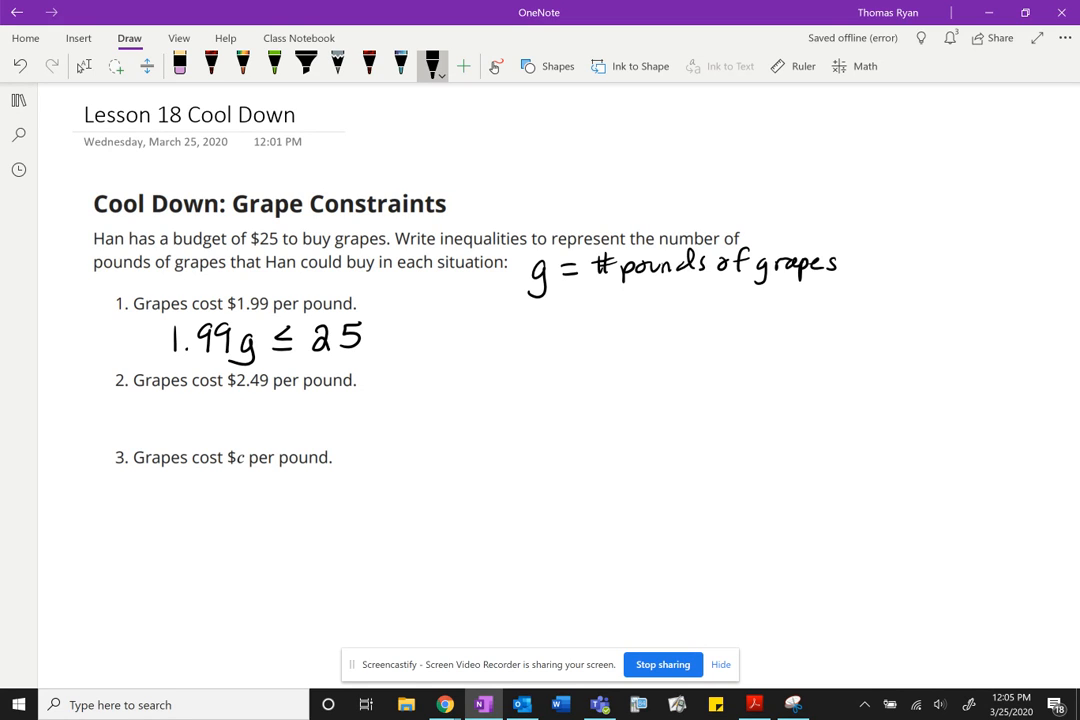
pyautogui.moveTo(164, 420); pyautogui.dragTo(180, 414)
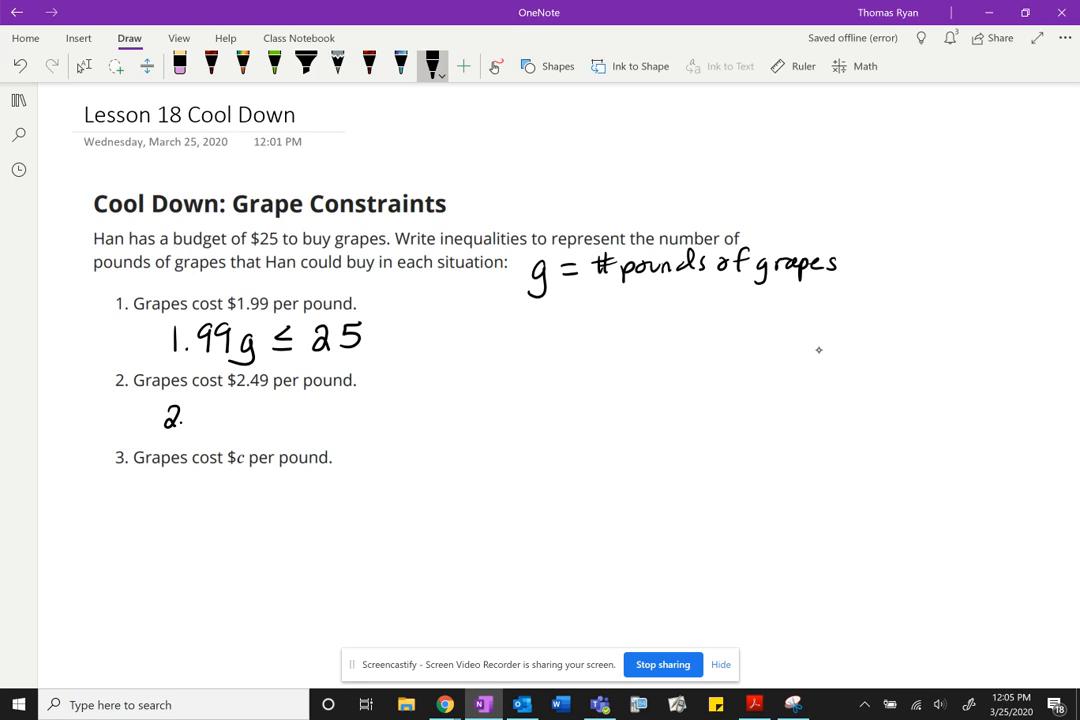
# - Finish handwriting 2.49g ≤ 25 under item 2
pyautogui.moveTo(184, 414); pyautogui.dragTo(224, 414)
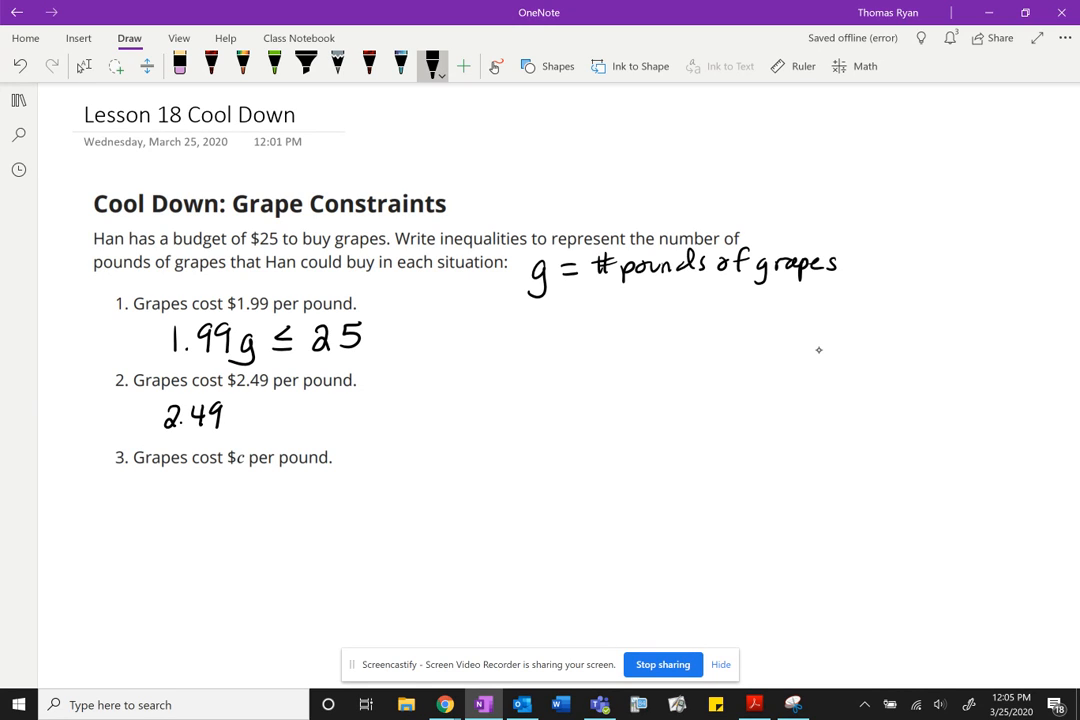
pyautogui.moveTo(224, 414); pyautogui.dragTo(240, 420)
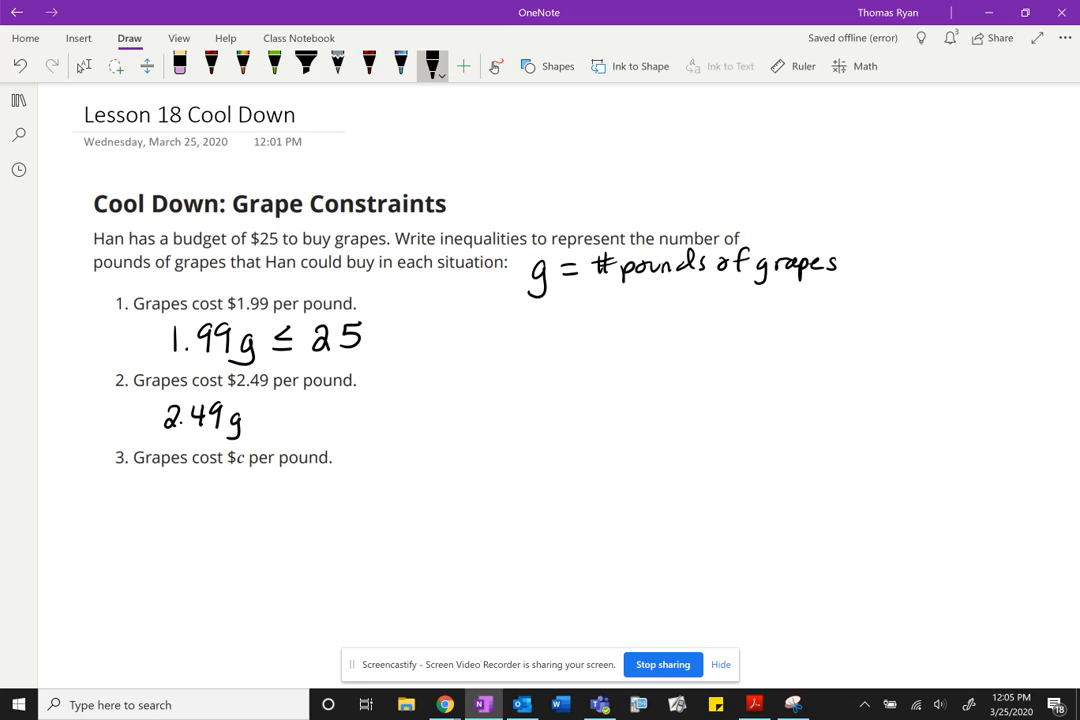
pyautogui.moveTo(264, 420); pyautogui.dragTo(282, 418)
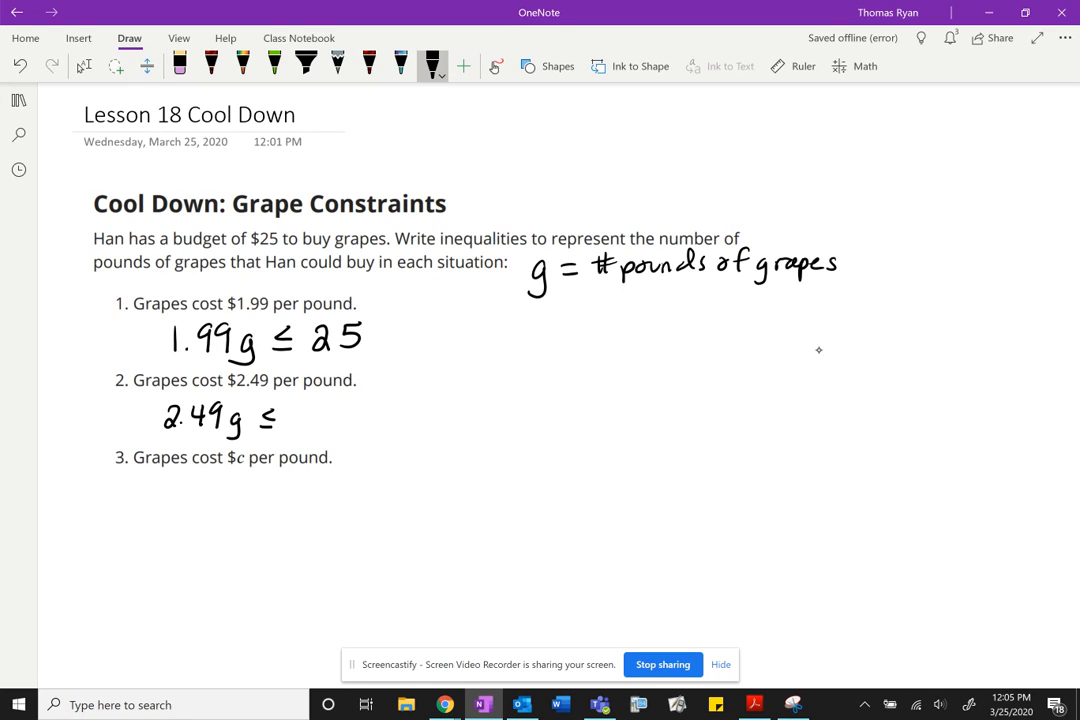
pyautogui.moveTo(290, 418); pyautogui.dragTo(336, 418)
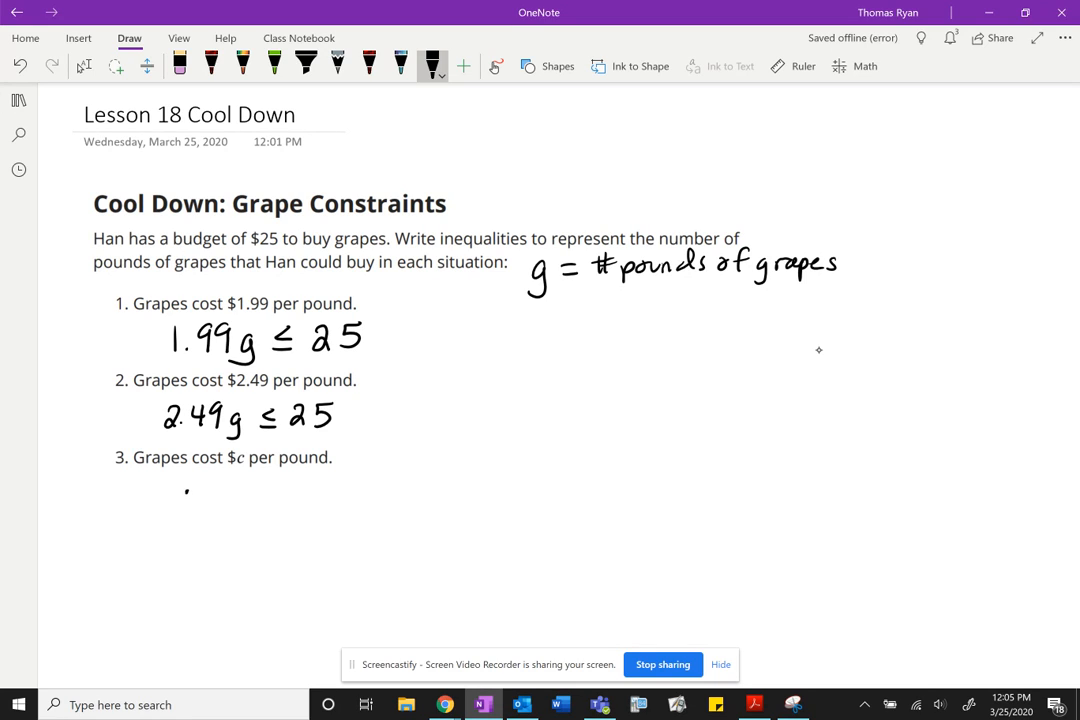
# - Handwrite cg ≤ 25 under item 3 and draw arrows at the first two inequalities
pyautogui.moveTo(184, 490); pyautogui.dragTo(184, 510)
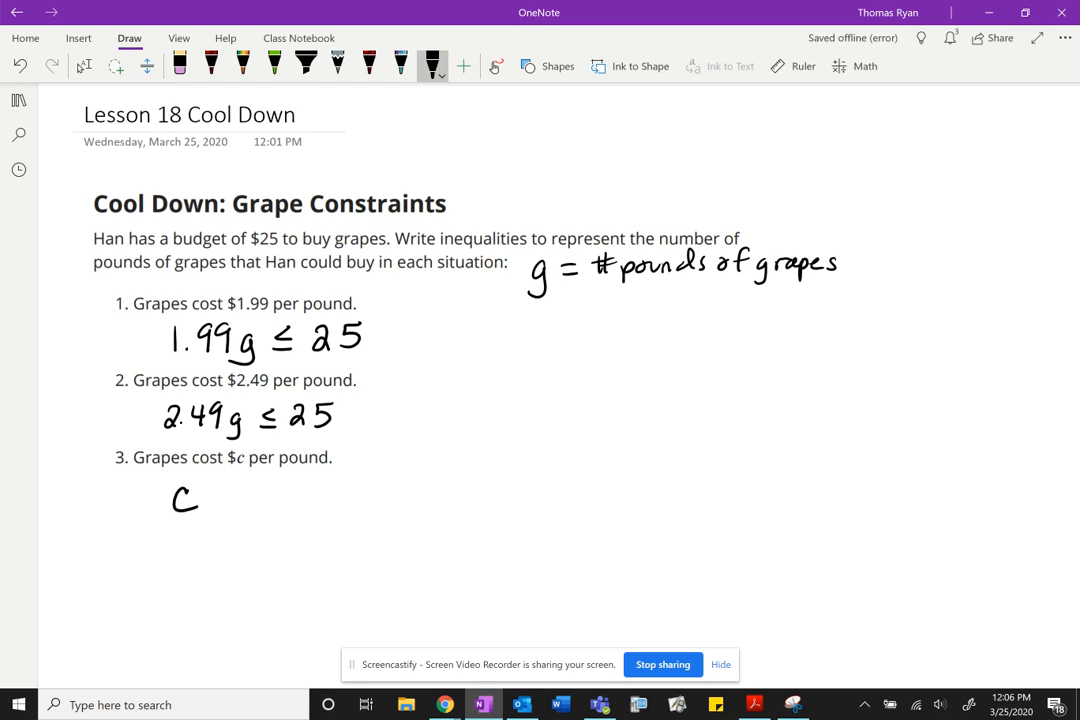
pyautogui.moveTo(820, 348)
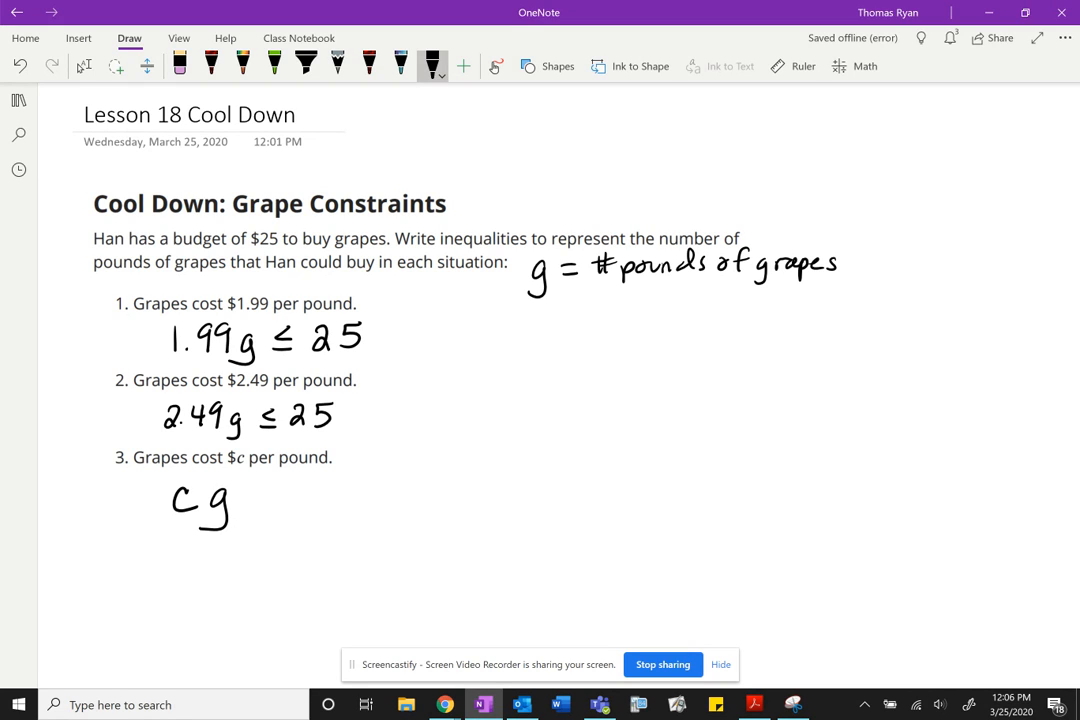
pyautogui.moveTo(256, 504); pyautogui.dragTo(290, 490)
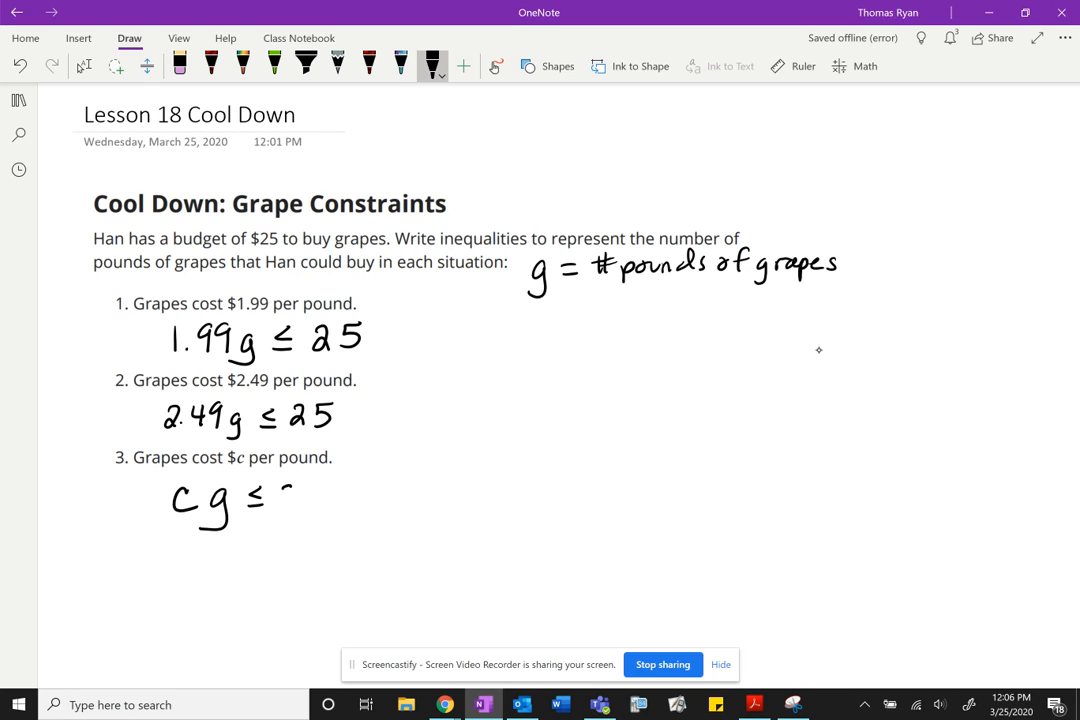
pyautogui.moveTo(290, 490); pyautogui.dragTo(324, 500)
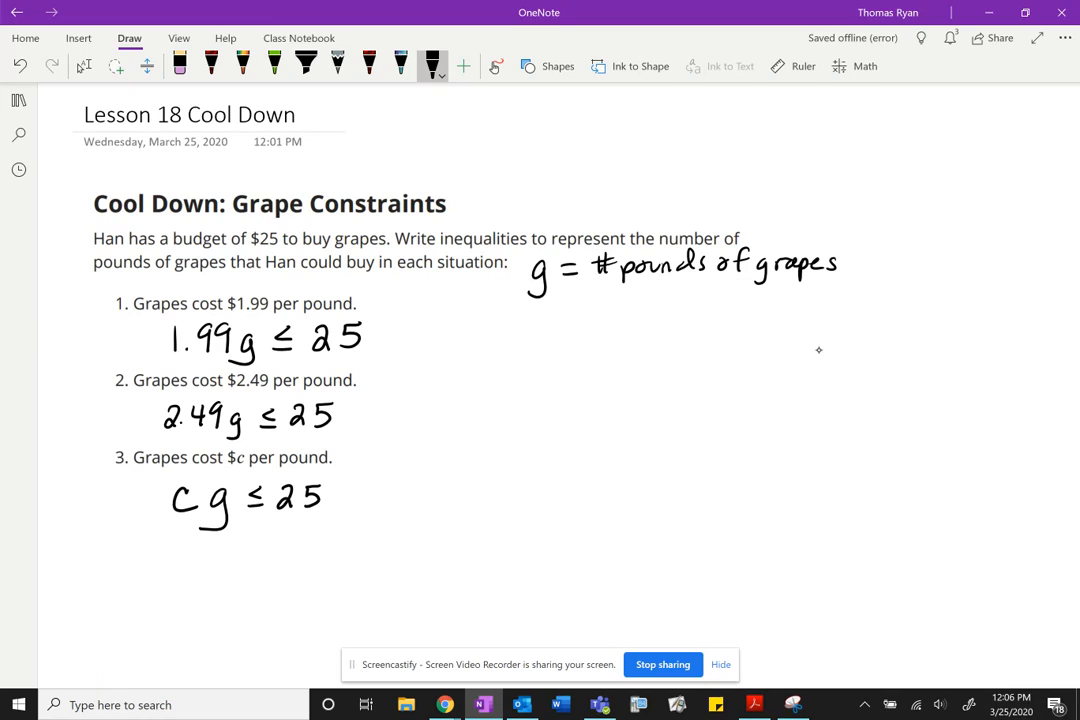
pyautogui.moveTo(450, 336); pyautogui.dragTo(396, 336)
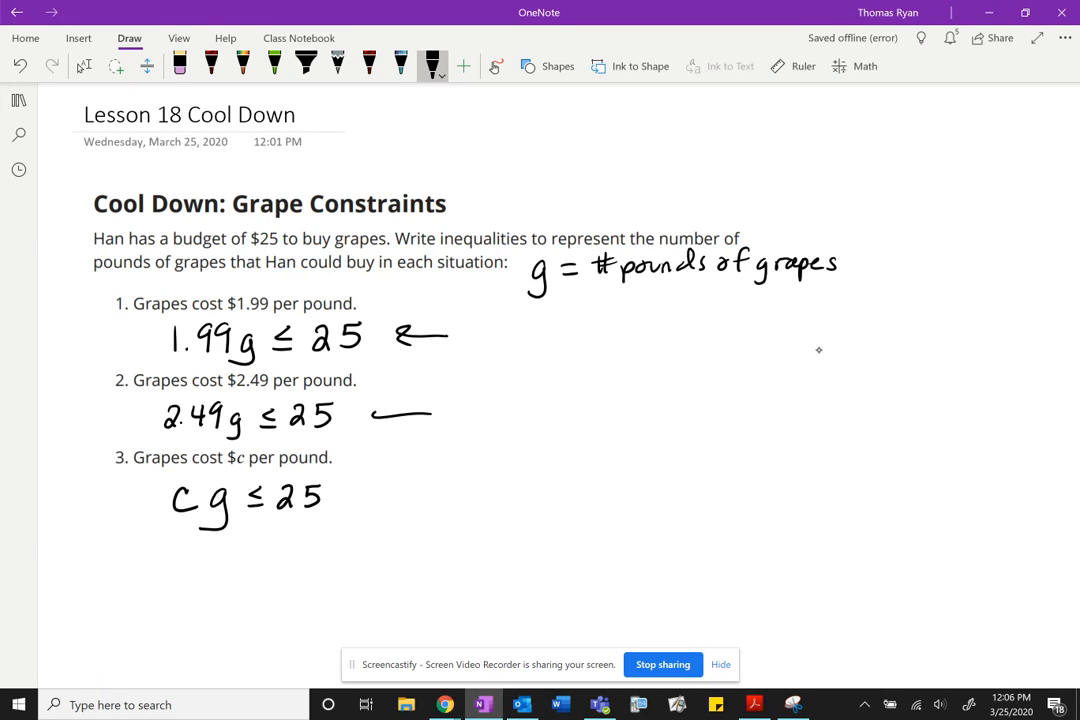